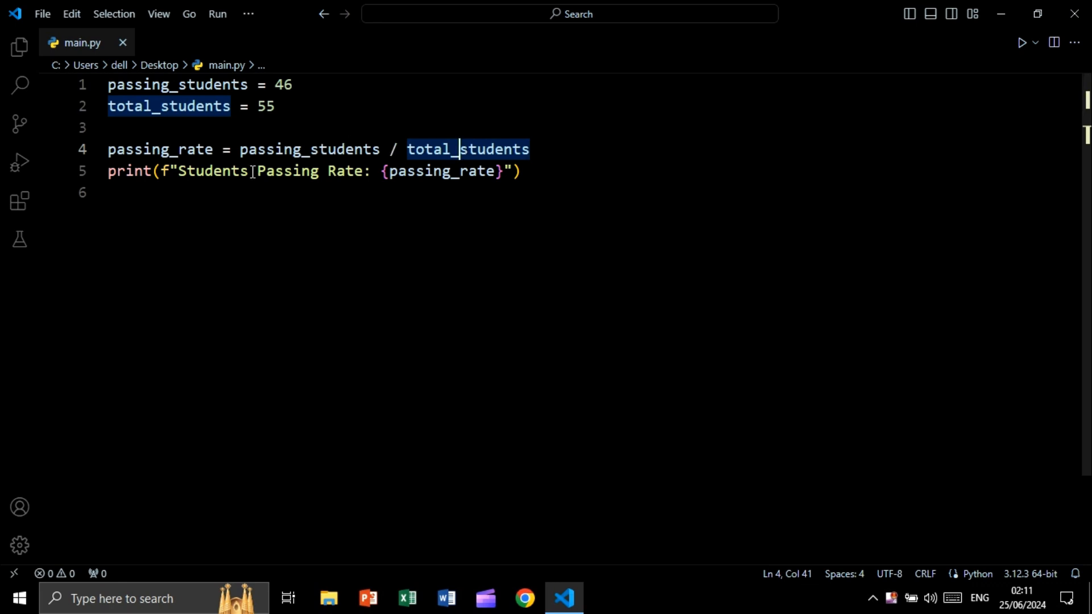
# - Run the script to check the unformatted passing rate, then close the Output panel
pyautogui.click(312, 171)
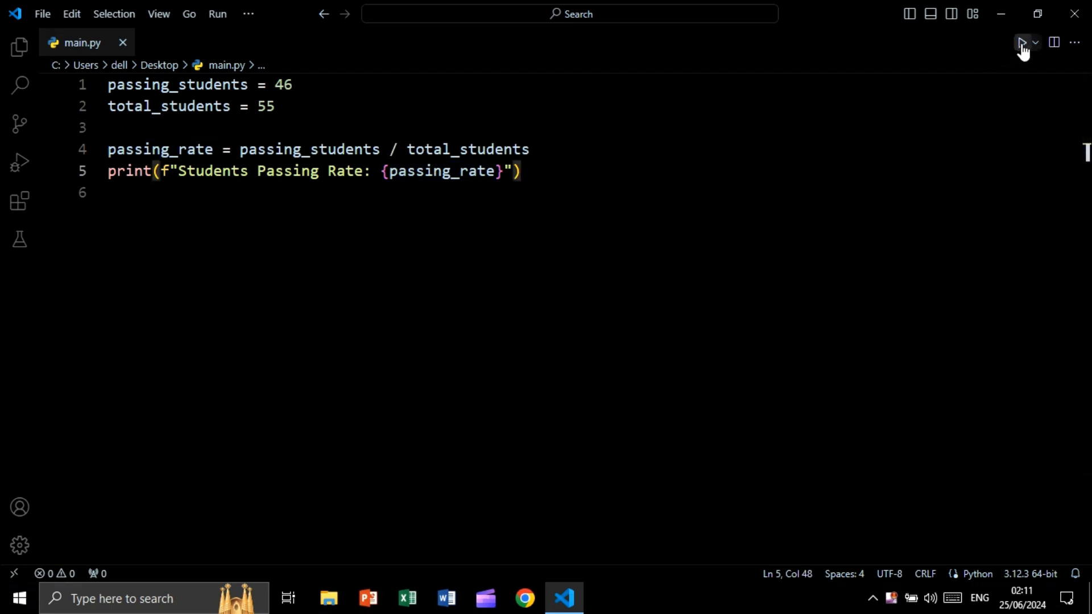
pyautogui.click(1022, 42)
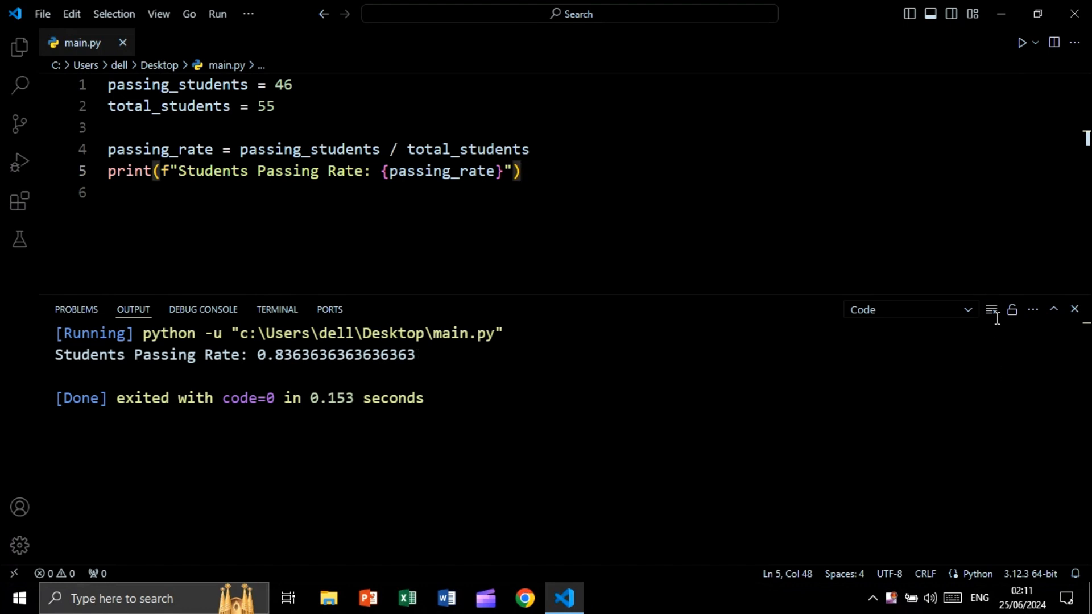
pyautogui.click(1075, 309)
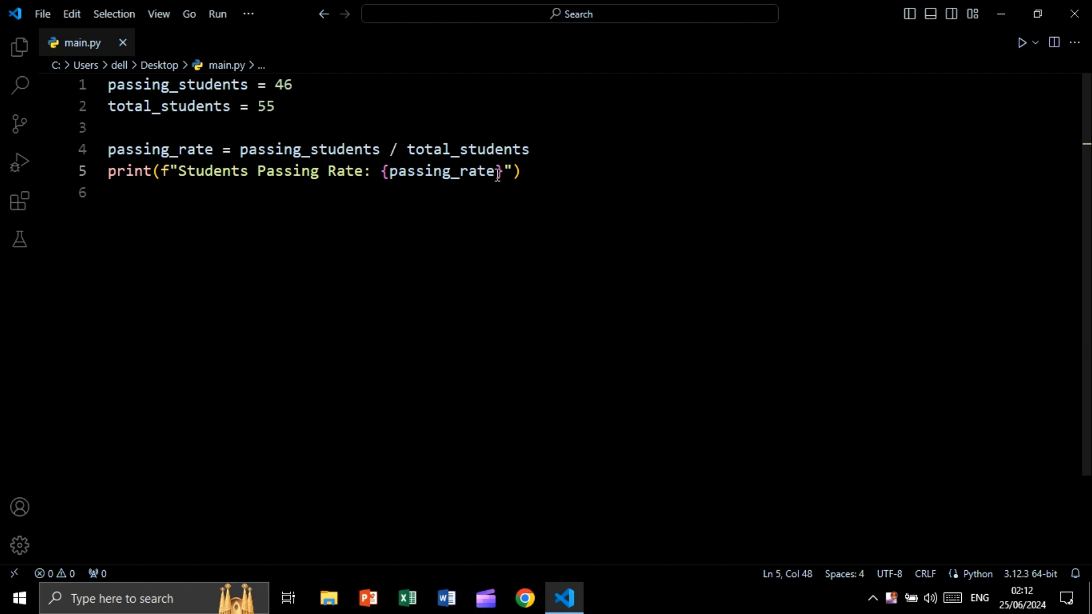
# - Append ':.2%' to passing_rate in the f-string so it prints a two-decimal percentage
pyautogui.doubleClick(440, 171)
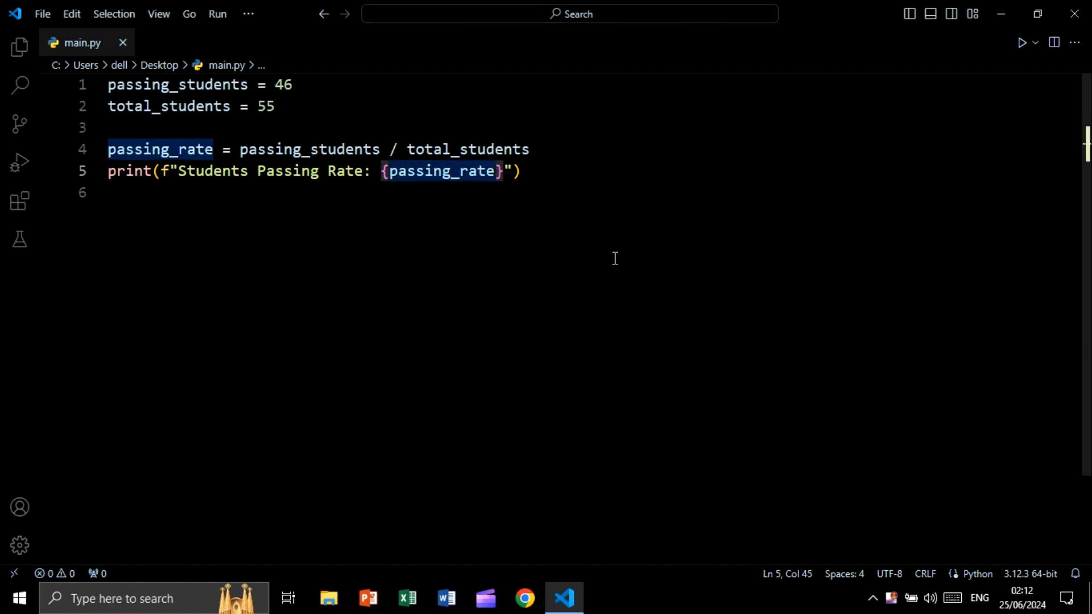
pyautogui.write(':')
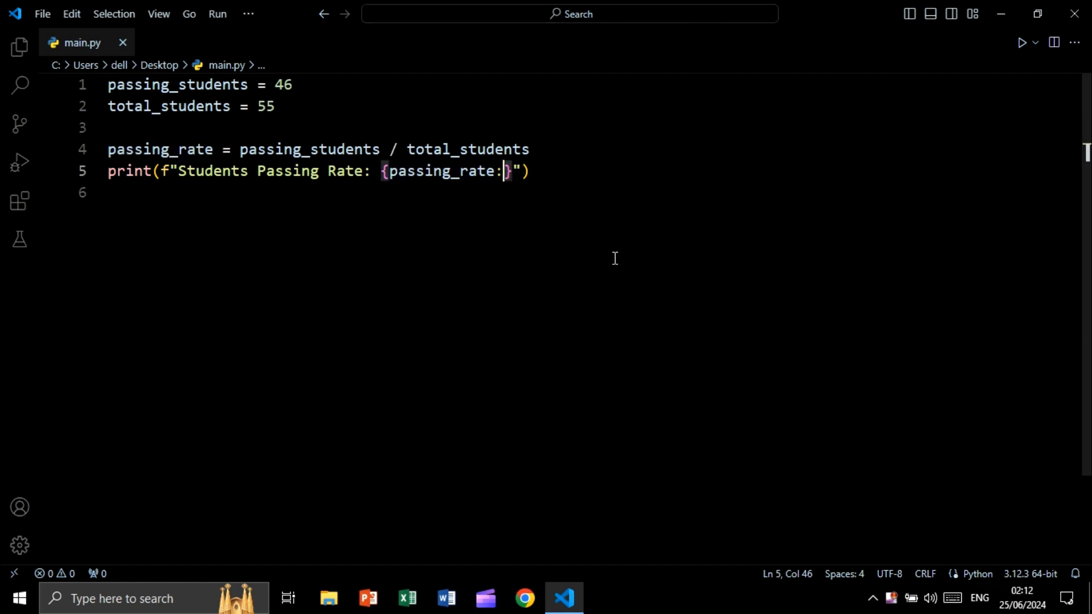
pyautogui.write('.')
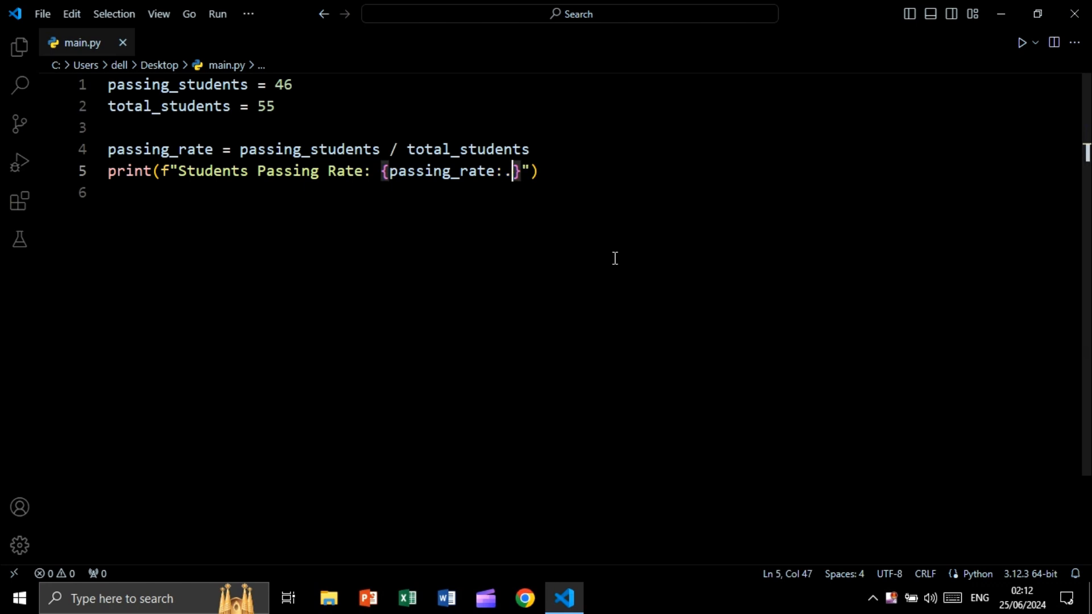
pyautogui.write('2')
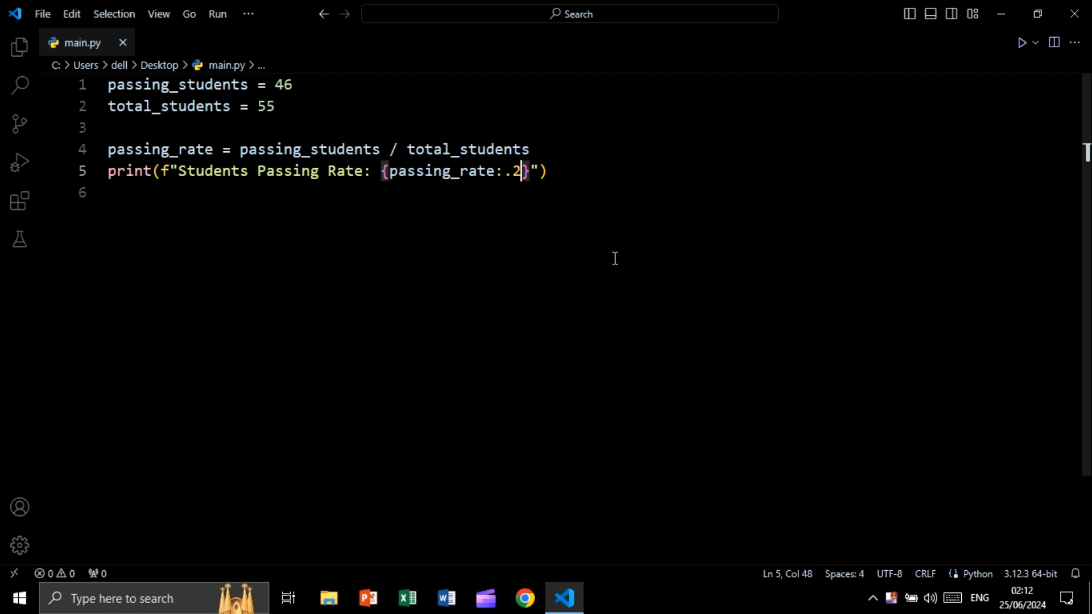
pyautogui.write('%')
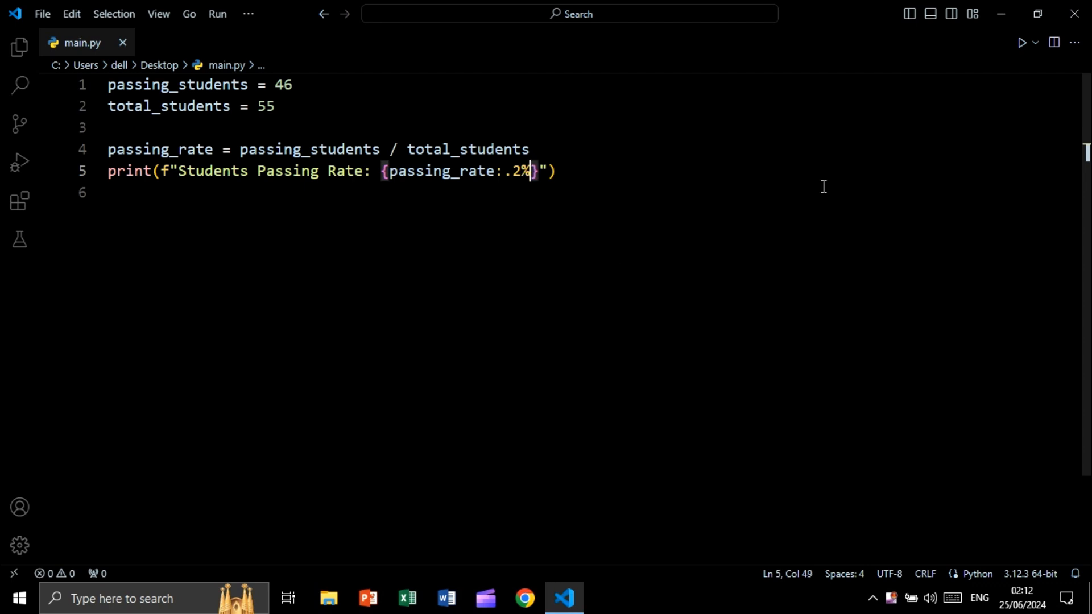
# - Rerun the script as the format goes from .2% to .3% to .0%, ending with 84% printed
pyautogui.click(1021, 42)
pyautogui.write('3')
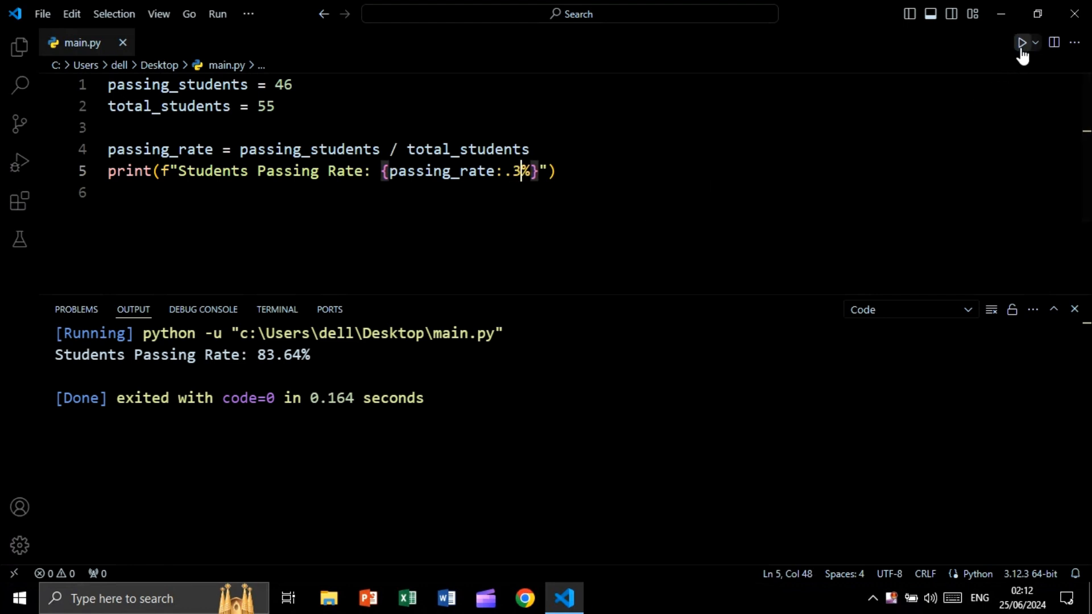
pyautogui.click(1022, 42)
pyautogui.write('0')
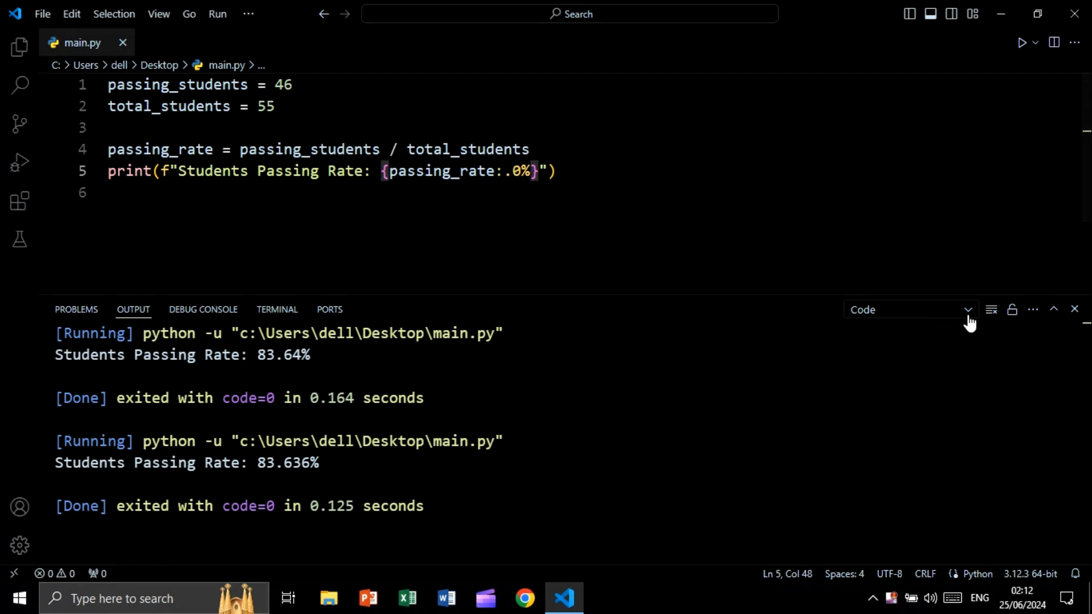
pyautogui.click(1021, 42)
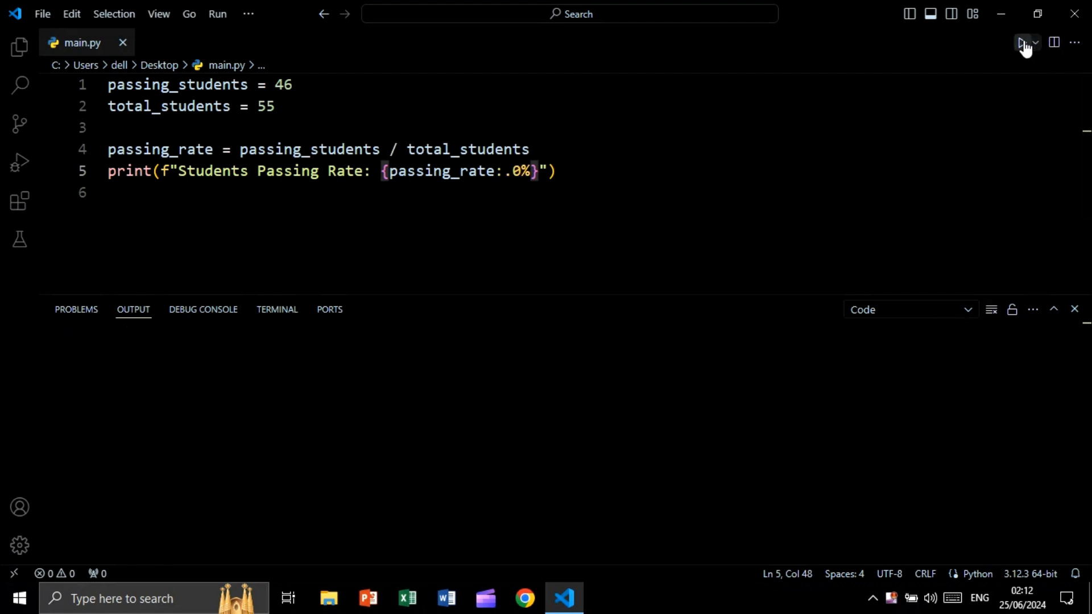
pyautogui.click(1022, 42)
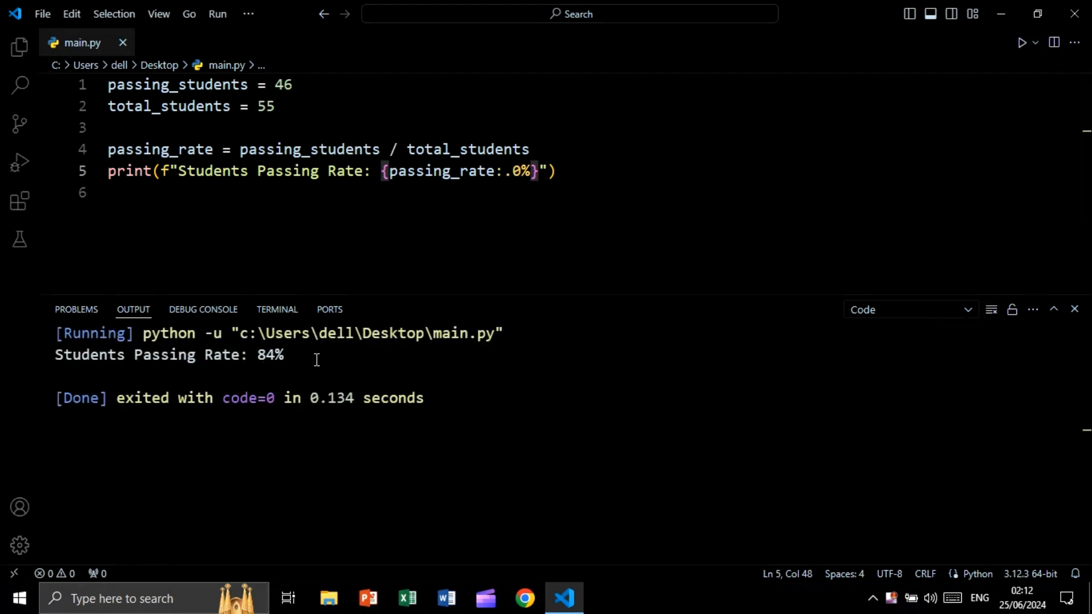